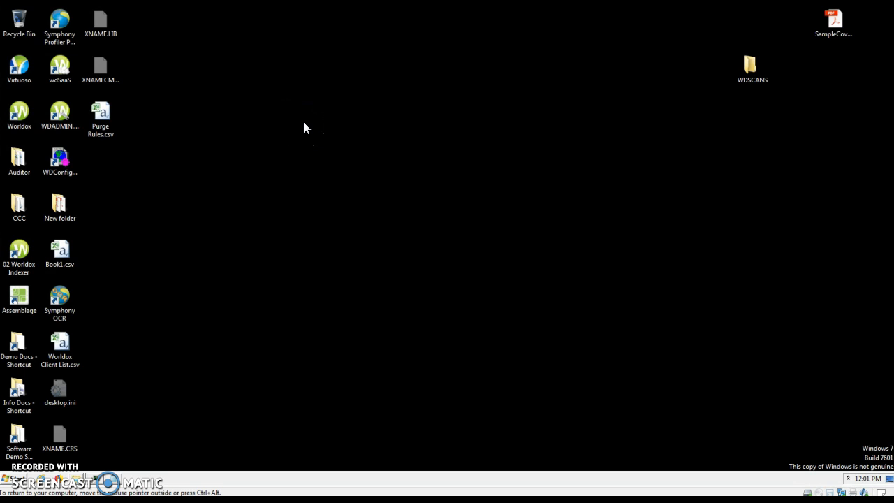
mouse_move(371, 165)
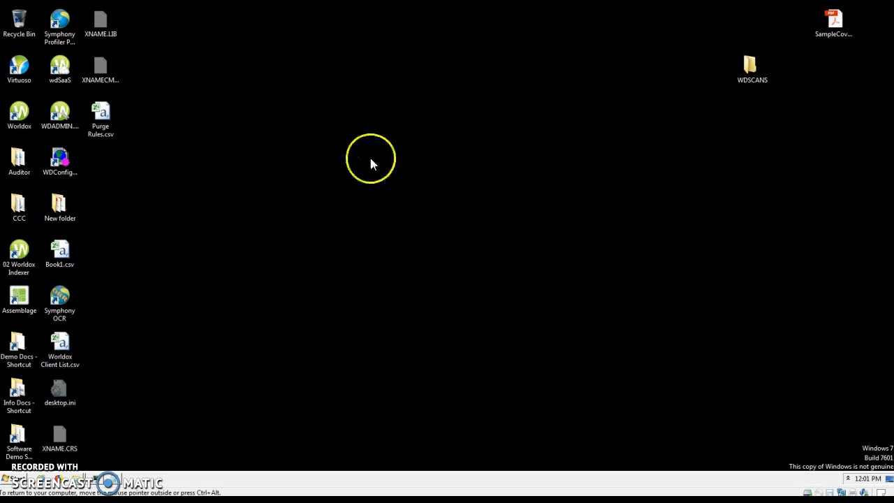
Step: Show the Symphony OCR console via Show Browser Window on its system-tray icon
click(850, 478)
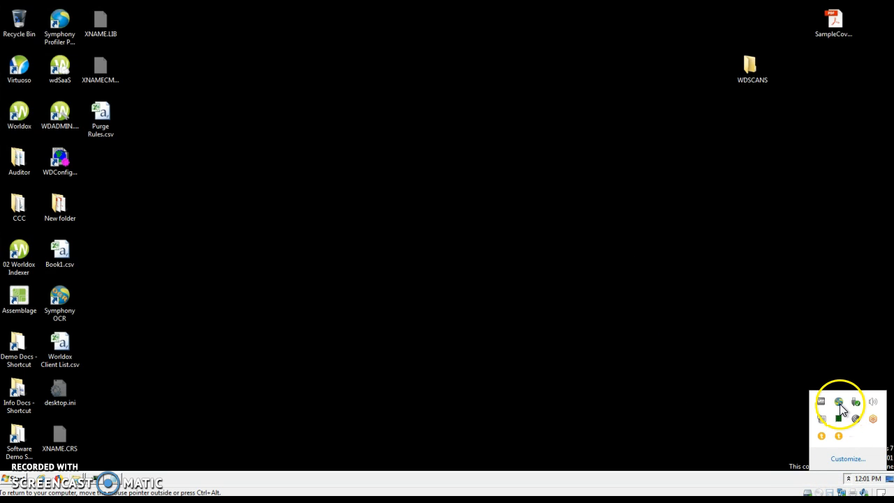
right_click(839, 403)
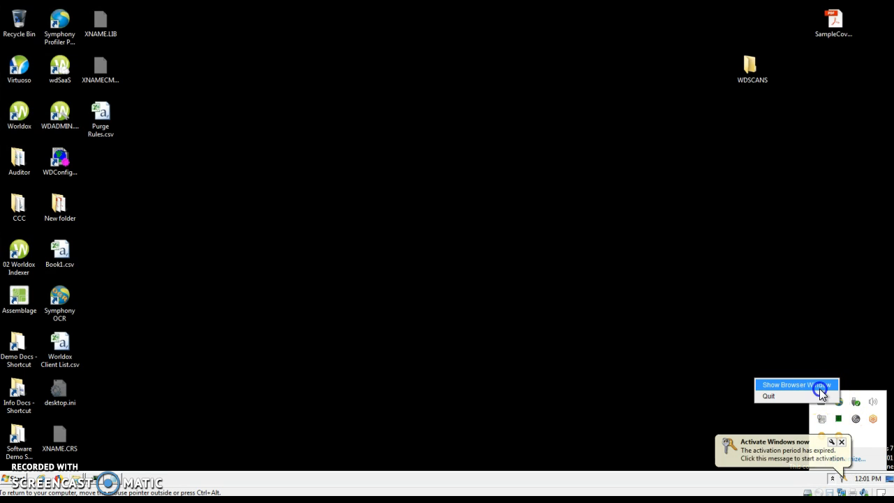
click(792, 386)
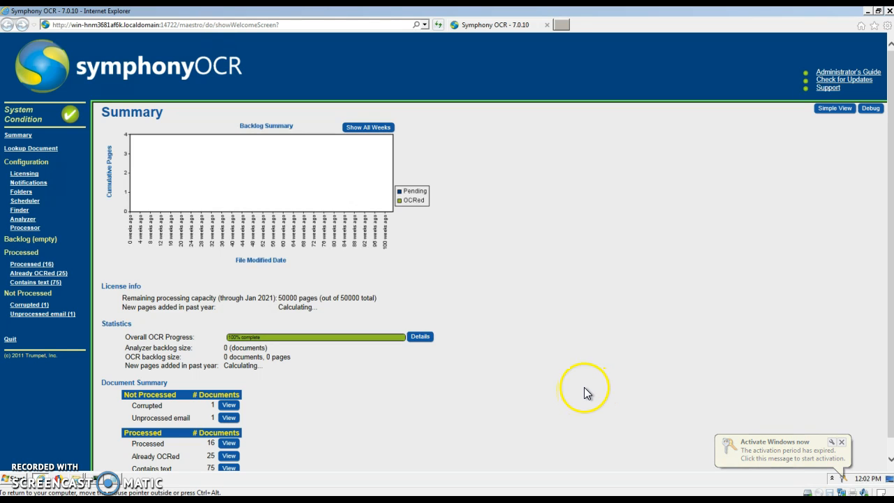
Step: Query Lookup Document for C:\VMDEMO\Legacy\Jones, Bob & Leslie\Planning\Asset - Liability Review.pdf
click(30, 149)
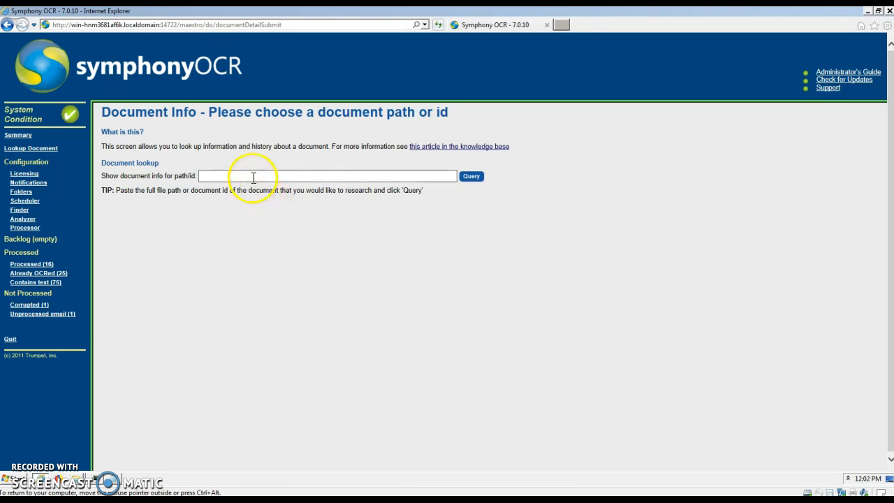
text(C:\VMDEMO\Legacy\Jones, Bob & Leslie\Planning\Asset - Liability Review.pdf)
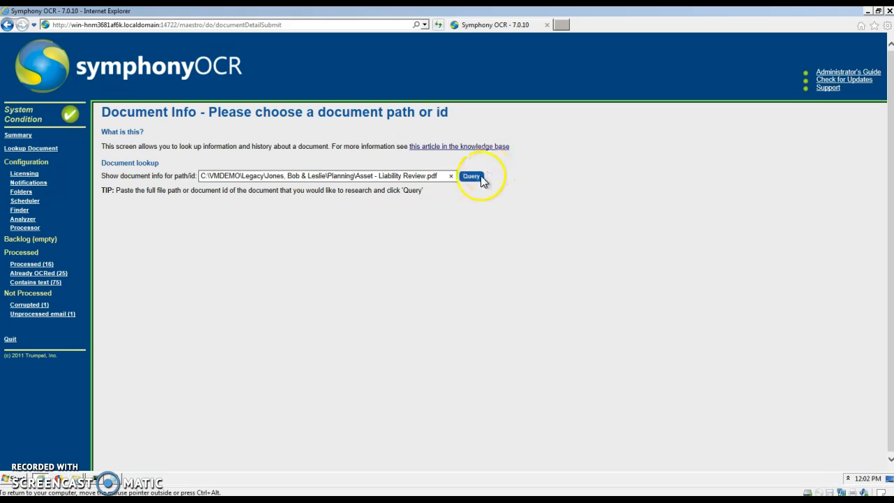
click(473, 176)
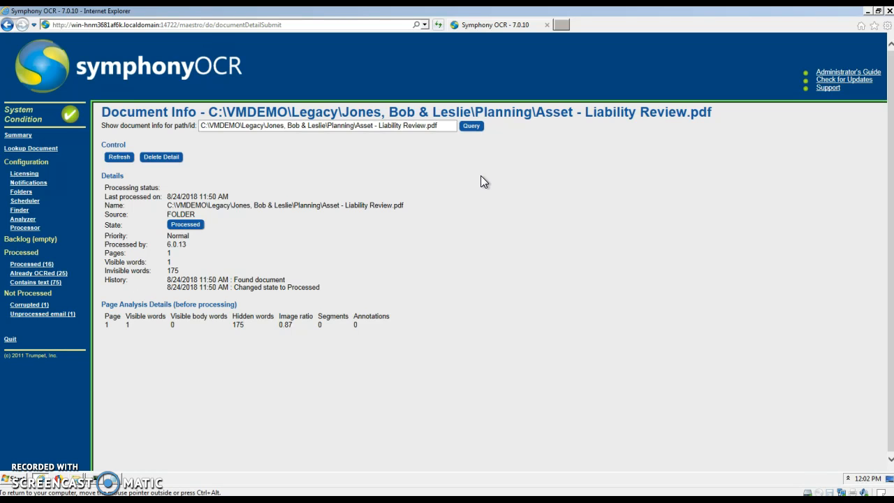
mouse_move(392, 204)
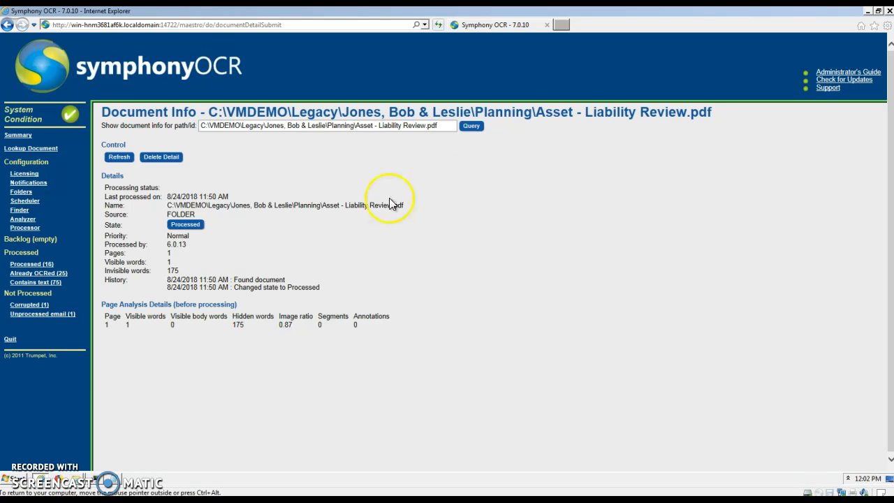
mouse_move(185, 224)
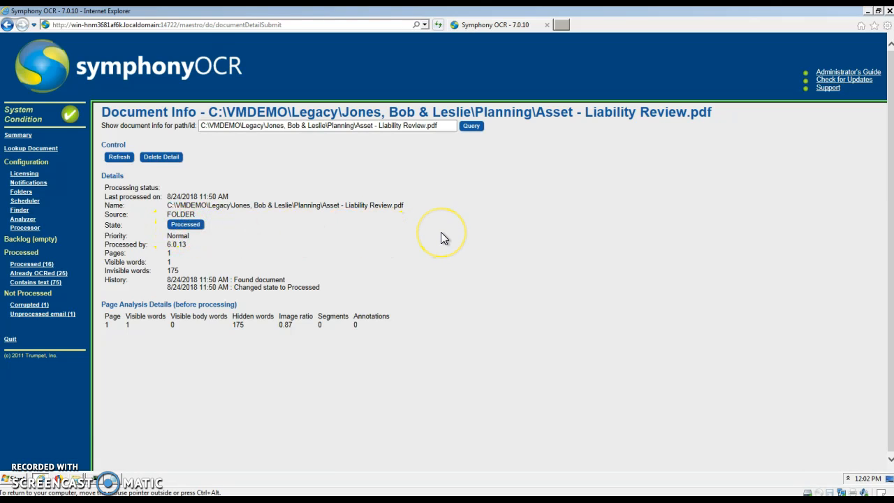
mouse_move(444, 237)
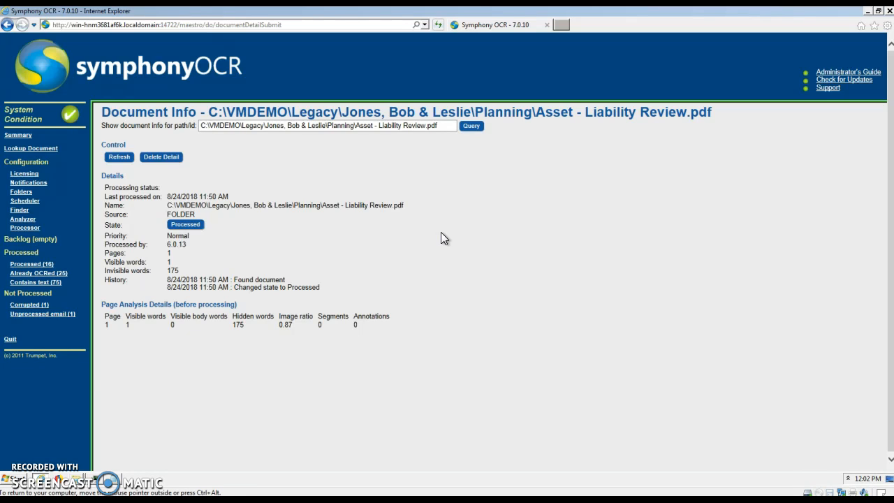